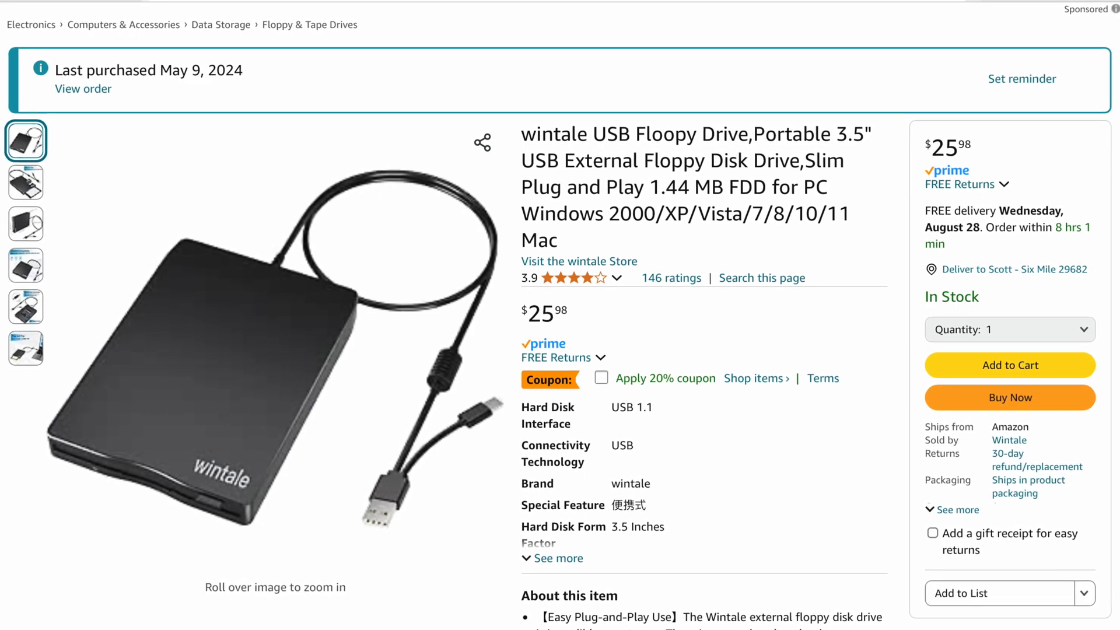
Scroll the floppy's 1997 MVC photo list and bring its Untitled window to the front
{"action": "scroll", "scroll_direction": "down", "scroll_amount": 3}
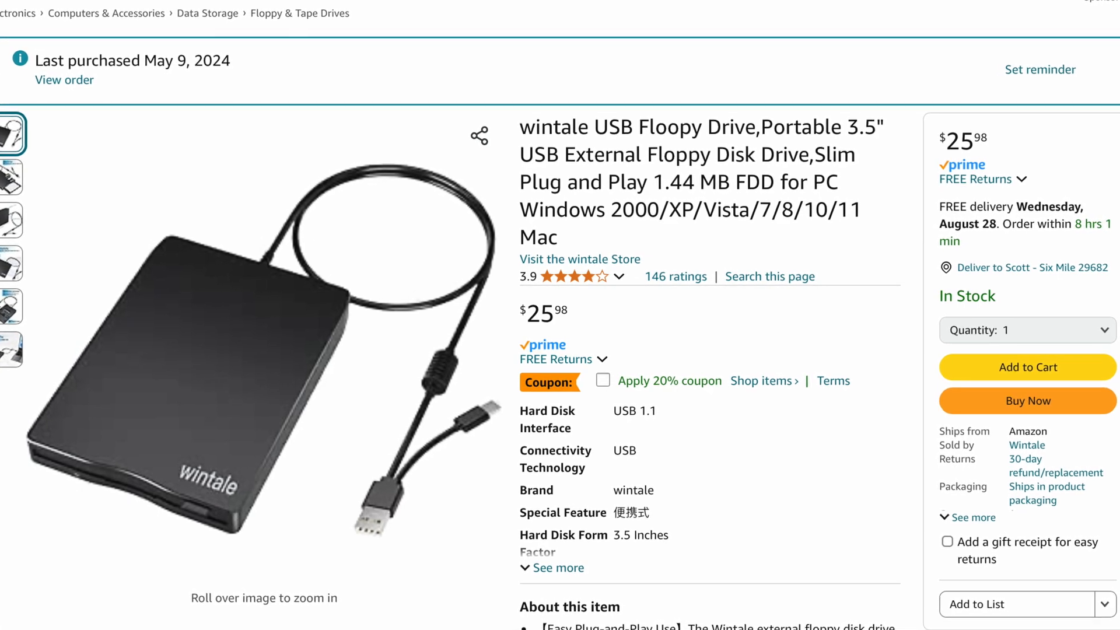
{"action": "scroll", "scroll_direction": "down", "scroll_amount": 3}
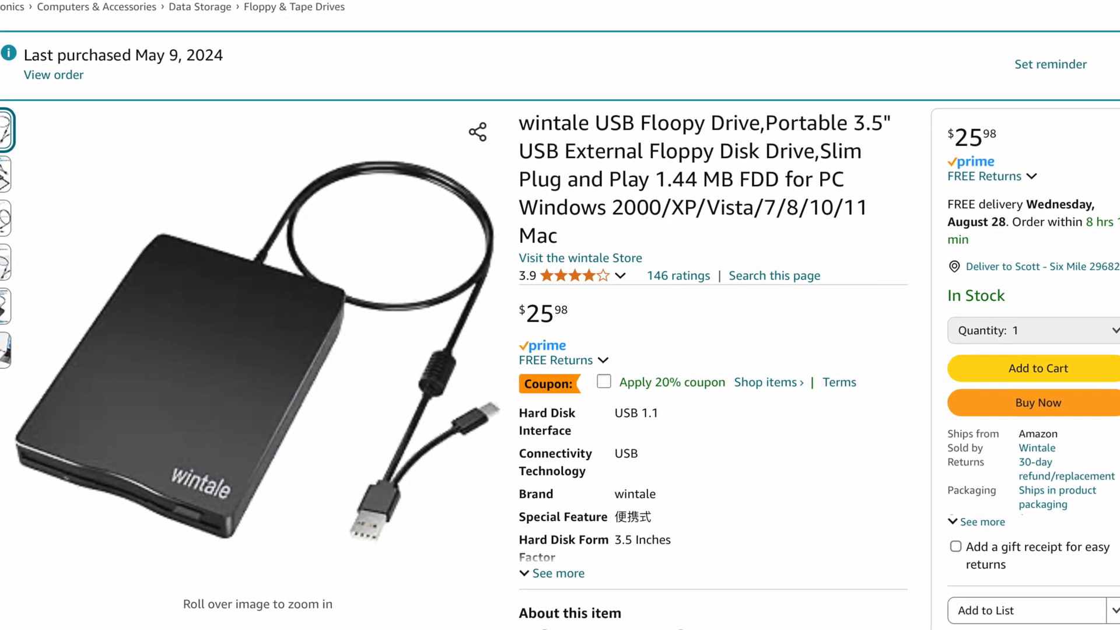
{"action": "scroll", "scroll_direction": "down", "scroll_amount": 3}
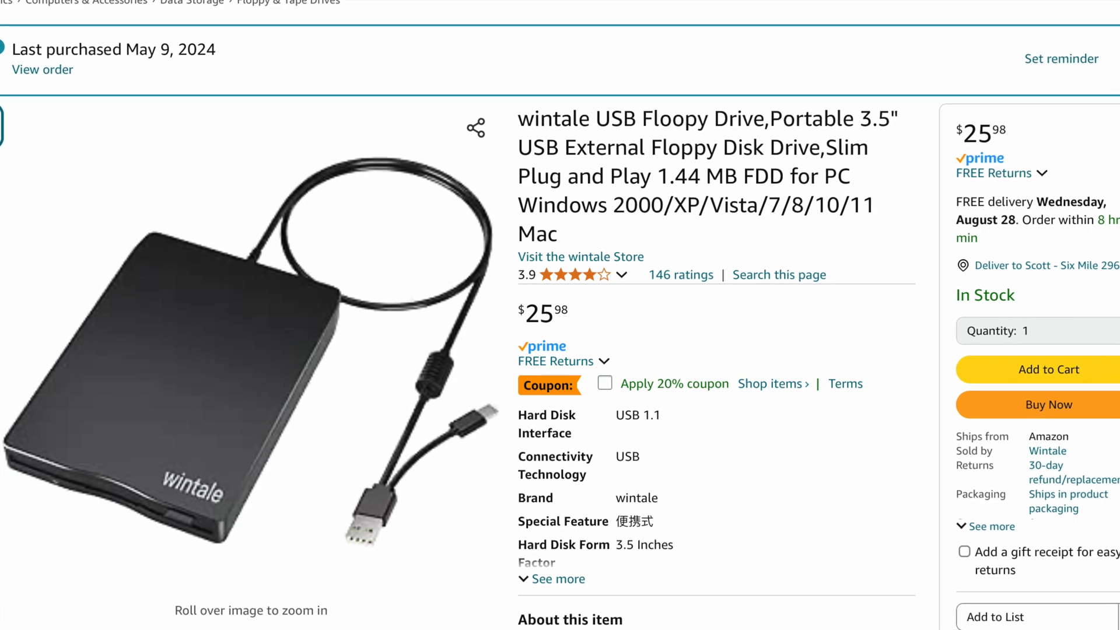
{"action": "scroll", "scroll_direction": "down", "scroll_amount": 3}
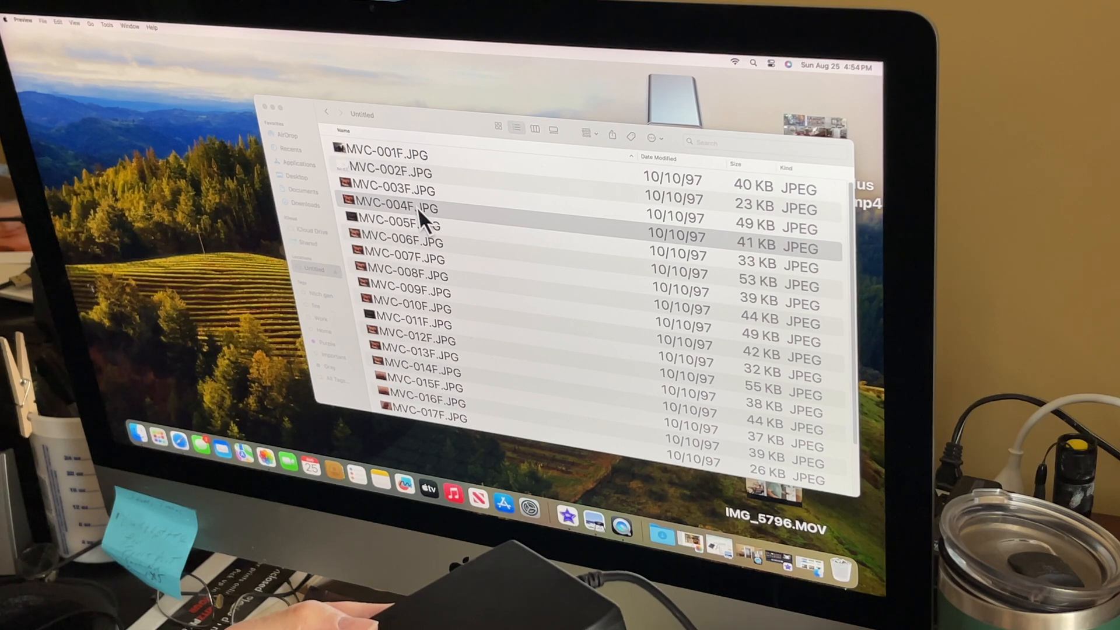
{"action": "double_click", "coordinate": [392, 207]}
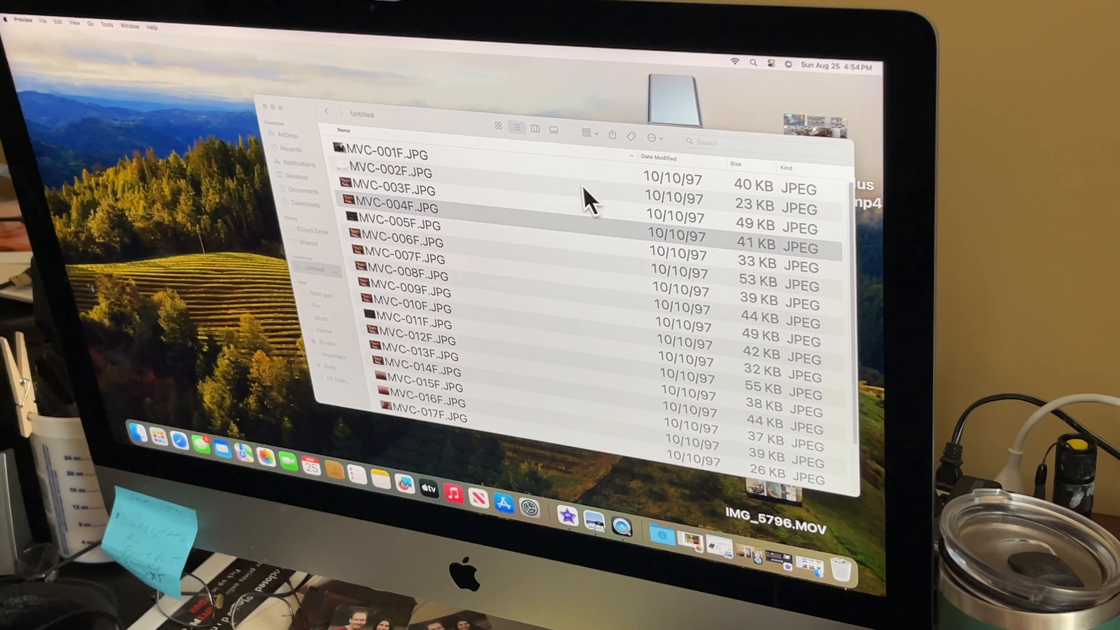
{"action": "mouse_move", "coordinate": [593, 182]}
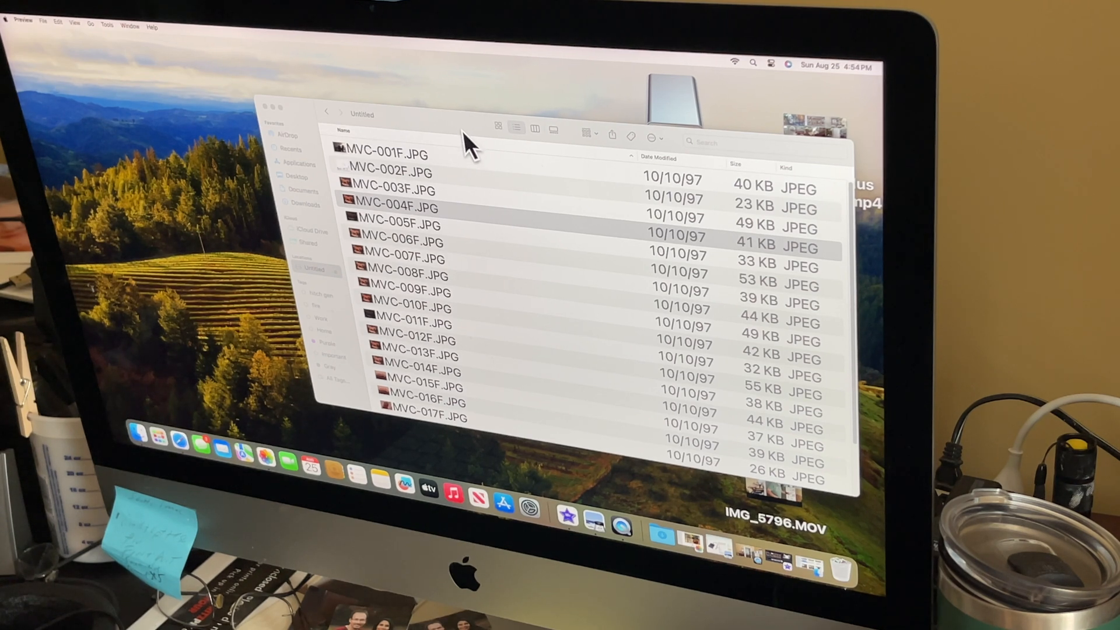
{"action": "left_click", "coordinate": [397, 208]}
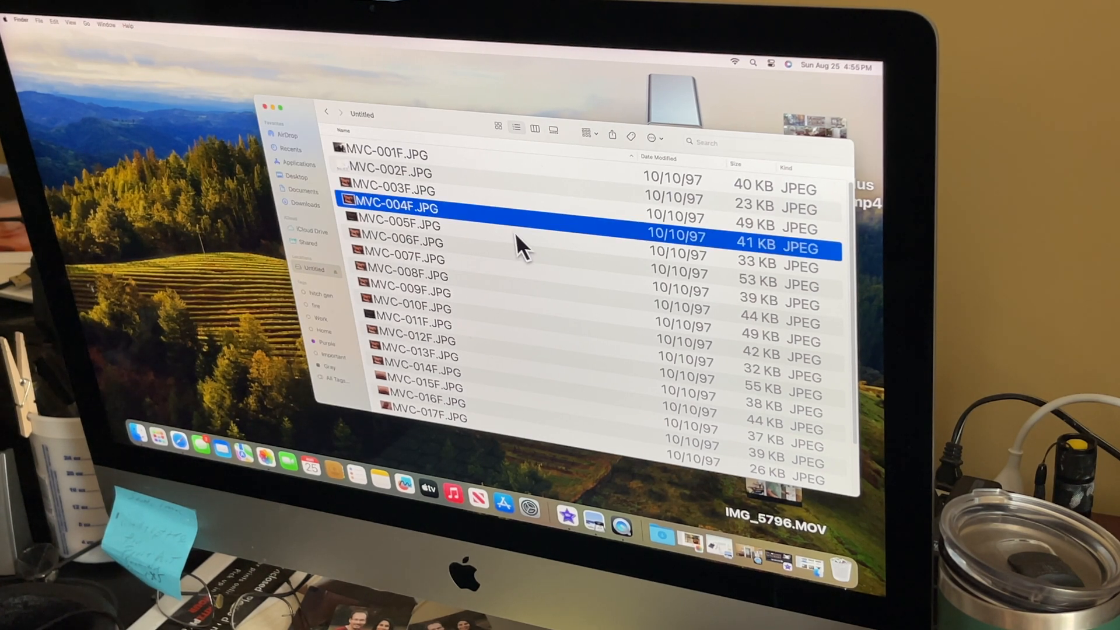
{"action": "mouse_move", "coordinate": [189, 361]}
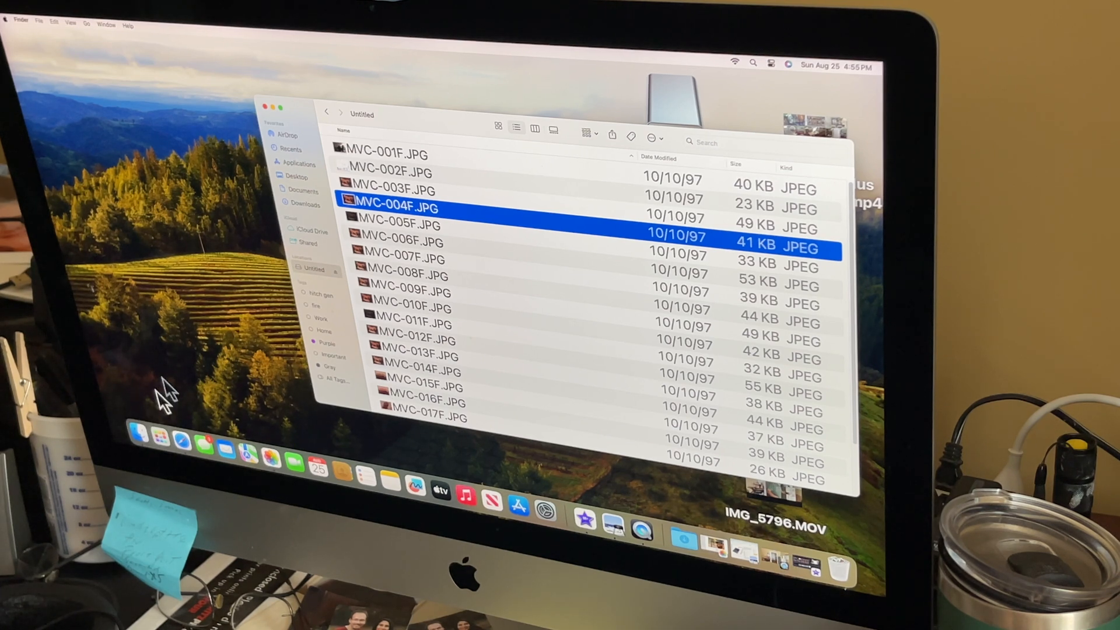
{"action": "mouse_move", "coordinate": [64, 39]}
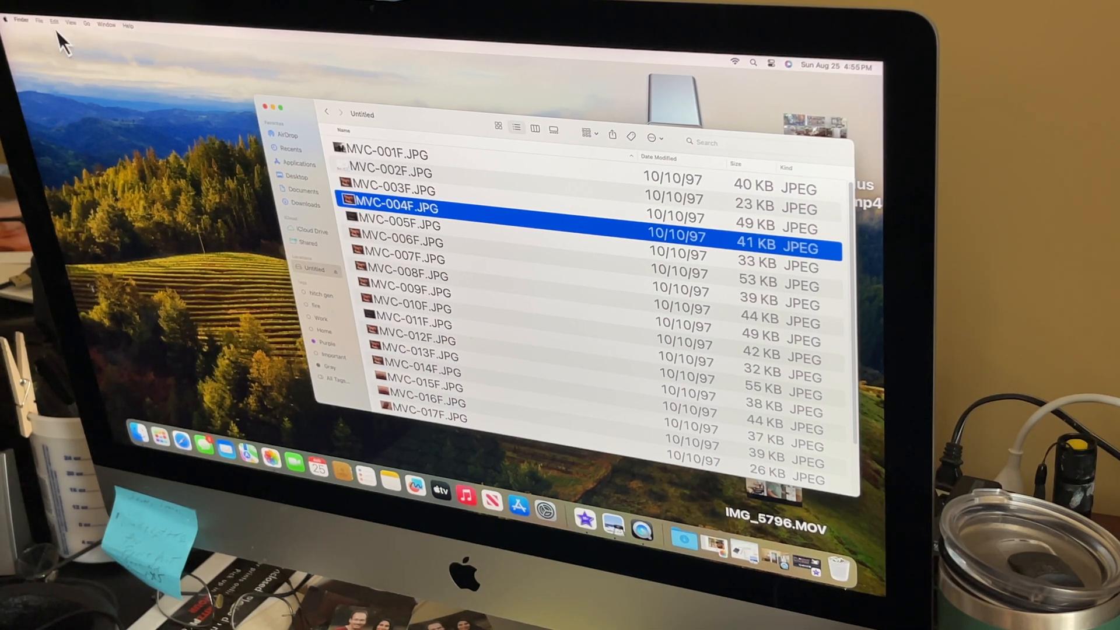
Open a new Finder window on iCloud Drive's '3 1/2 Disks Saved' folder, then refocus the floppy window
{"action": "left_click", "coordinate": [38, 23]}
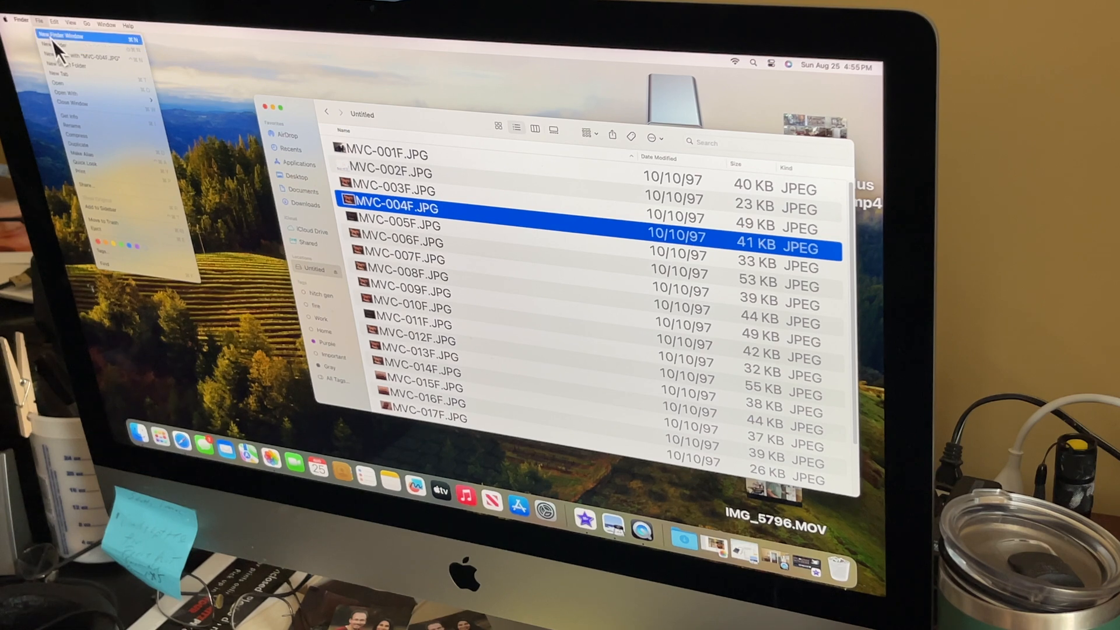
{"action": "left_click", "coordinate": [64, 35]}
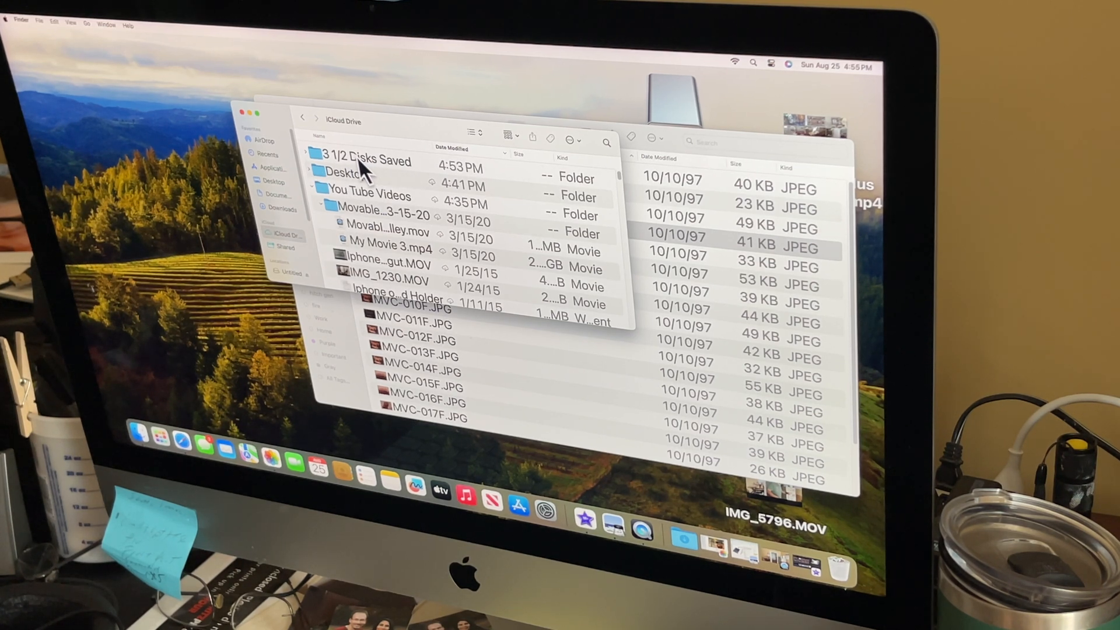
{"action": "double_click", "coordinate": [373, 160]}
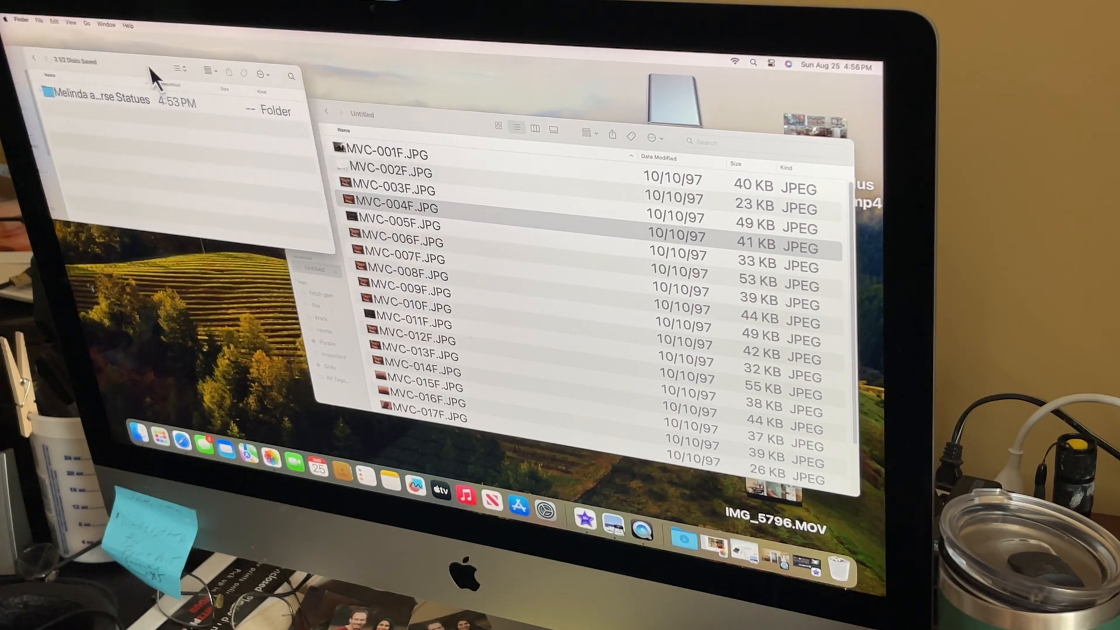
{"action": "left_click", "coordinate": [397, 207]}
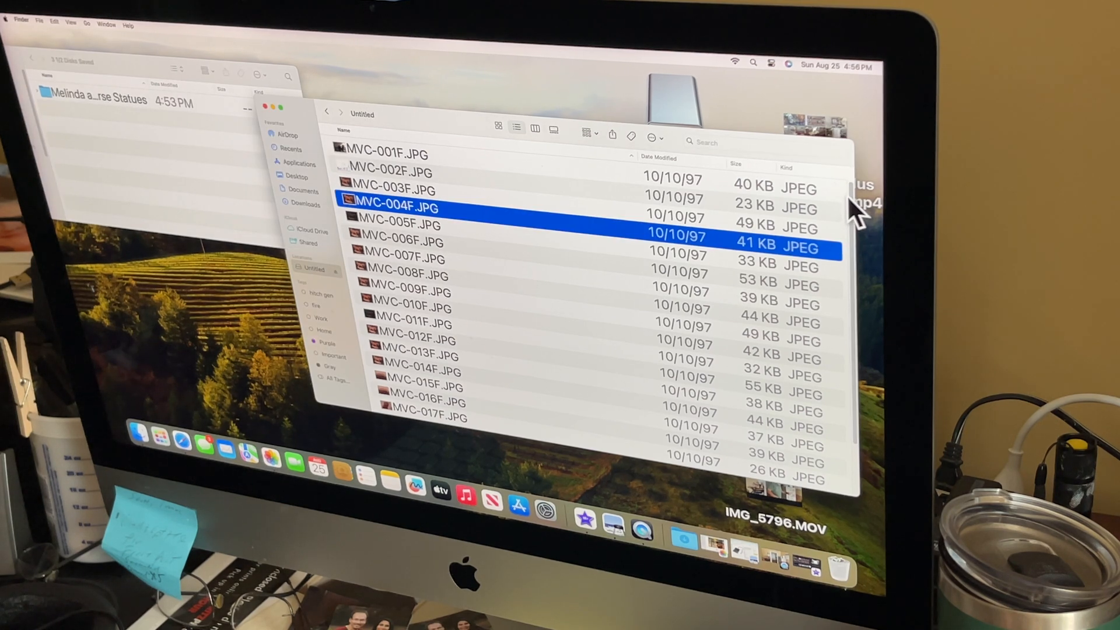
{"action": "mouse_move", "coordinate": [382, 165]}
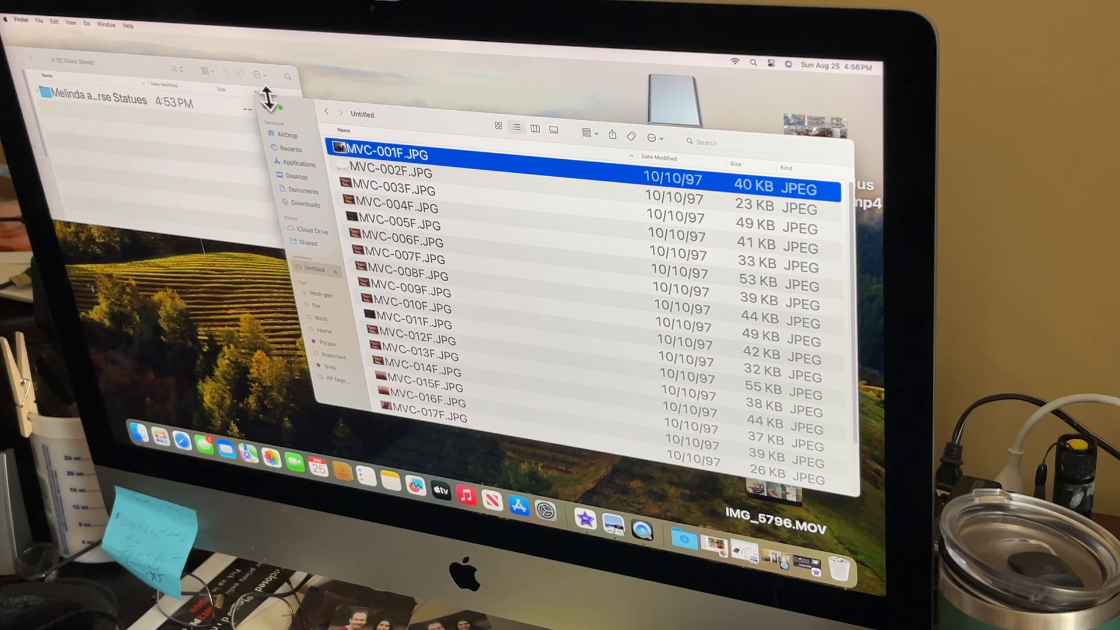
Select all the MVC JPEG photos in the floppy's Untitled window with Edit > Select All
{"action": "left_click", "coordinate": [53, 23]}
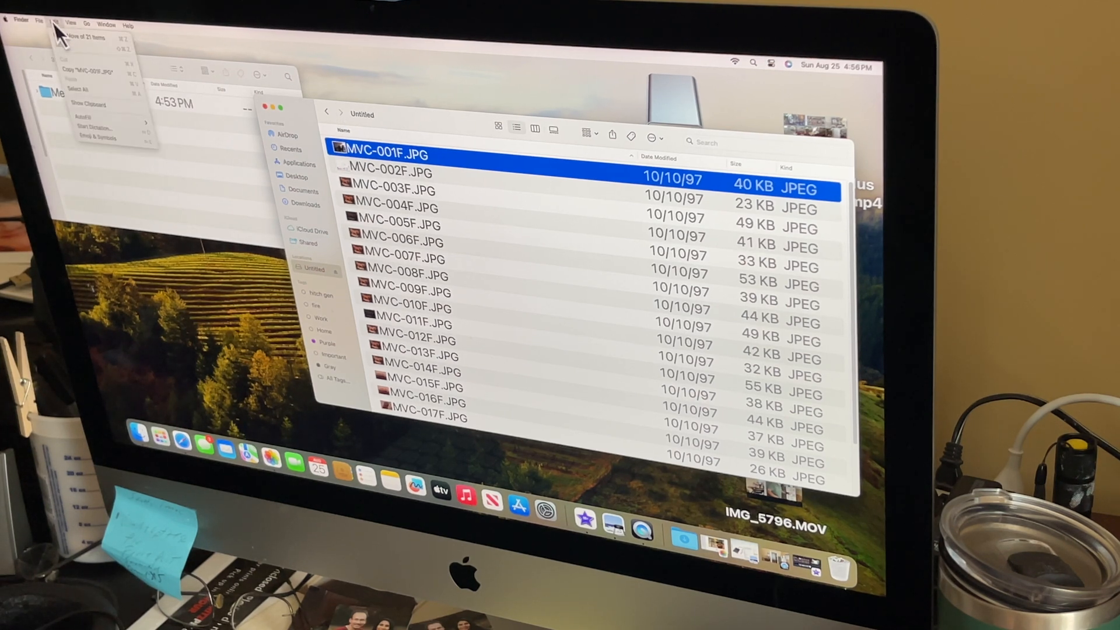
{"action": "left_click", "coordinate": [93, 88]}
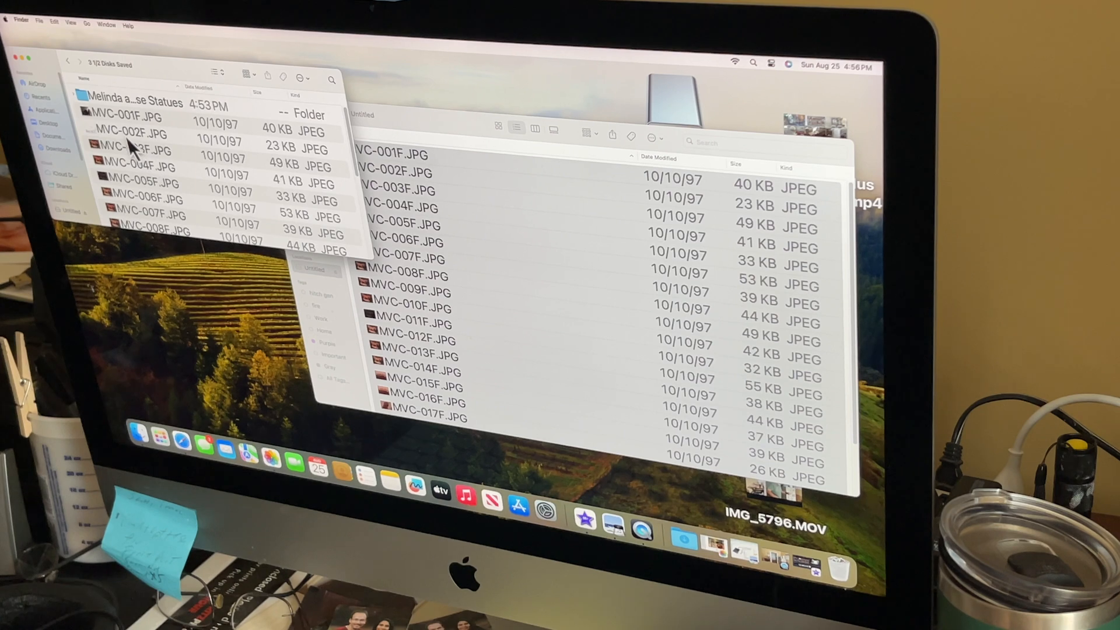
{"action": "mouse_move", "coordinate": [171, 75]}
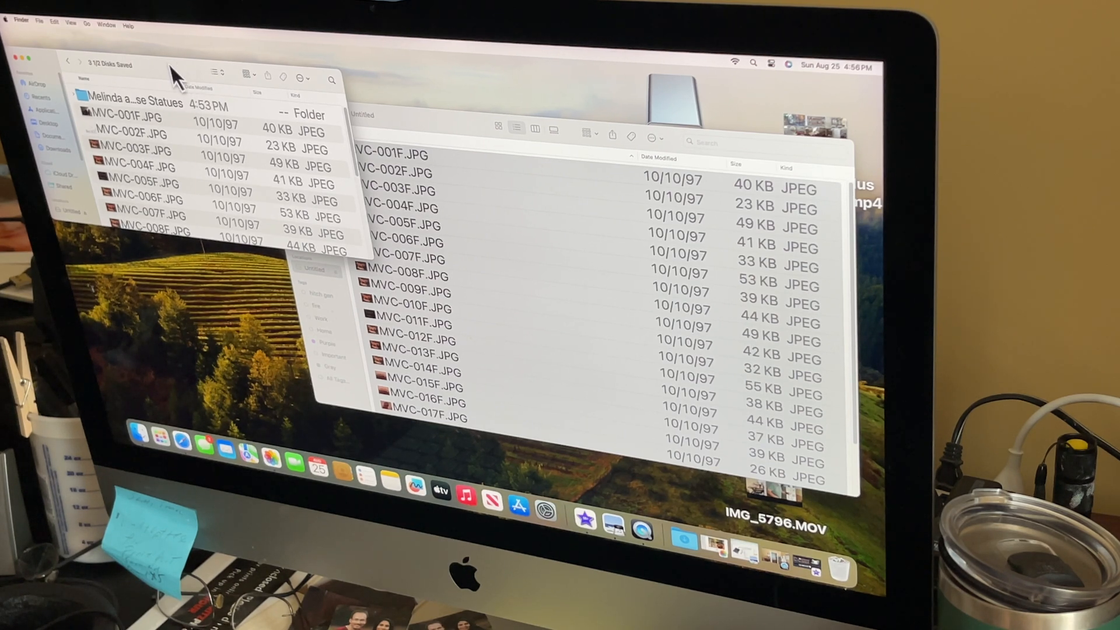